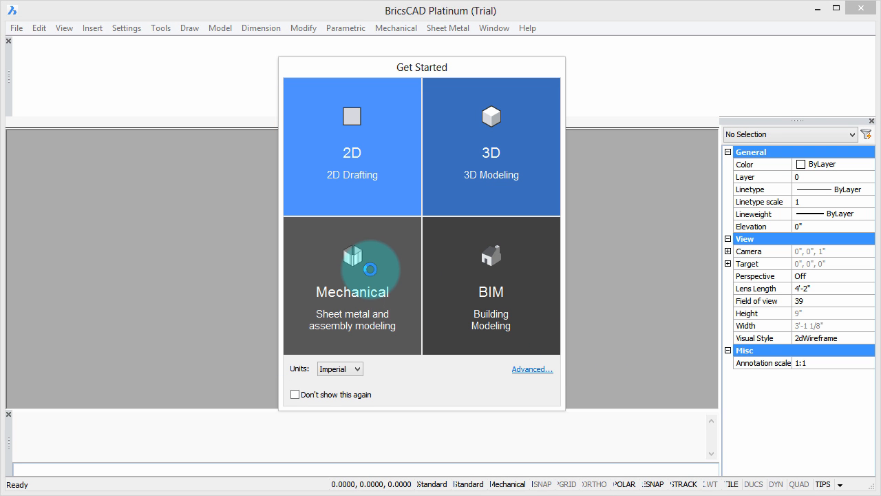
Choose a workspace tile on the Get Started screen to begin a new drawing
left_click(353, 268)
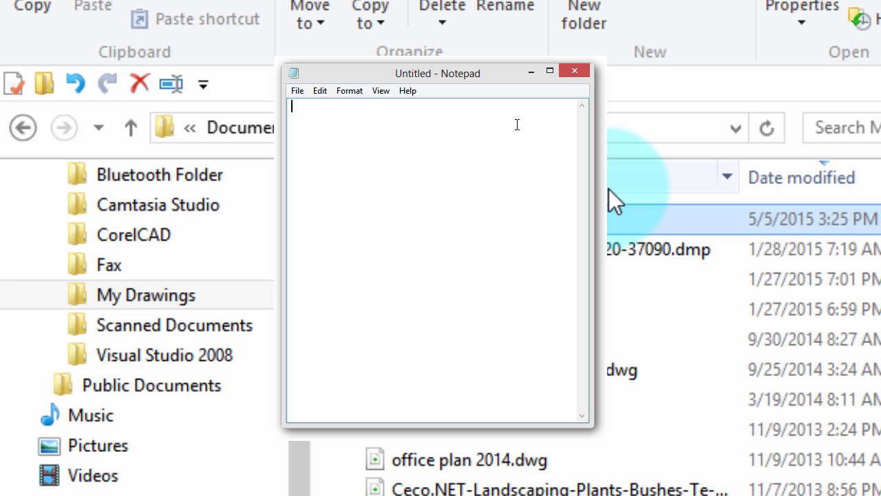
Select MyFirstScript.scr in the My Drawings folder to edit it in Notepad
left_click(574, 72)
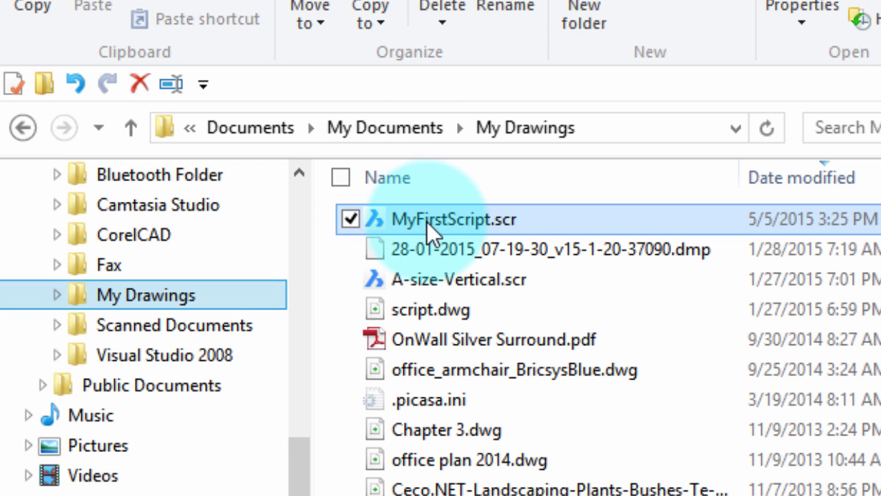
mouse_move(452, 219)
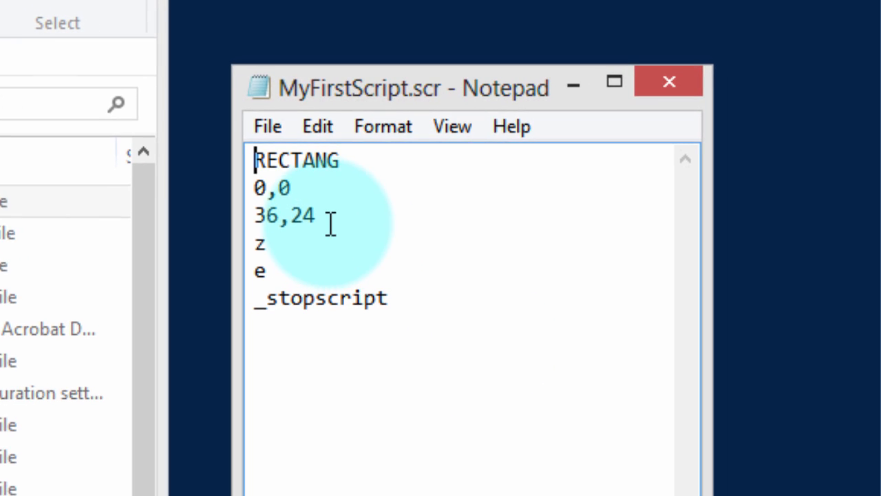
Replace the rectangle's second corner 36,24 with 18,24 and save MyFirstScript.scr
double_click(283, 214)
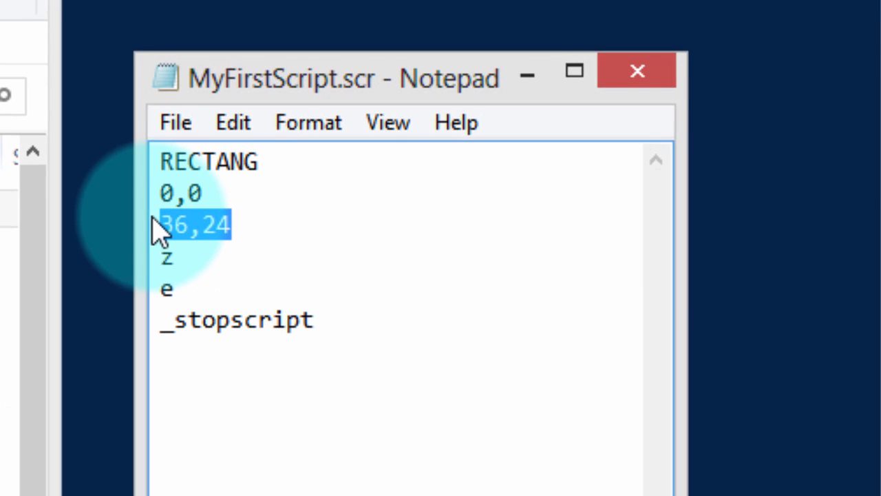
type("18")
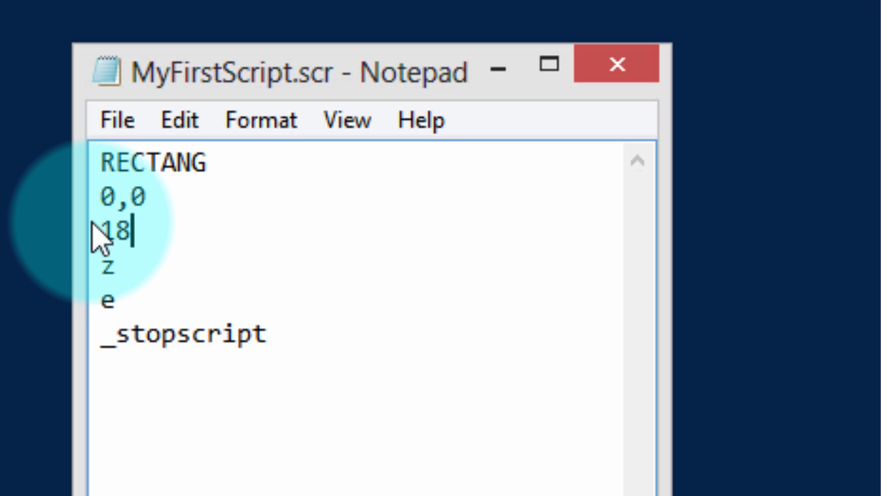
type(",24")
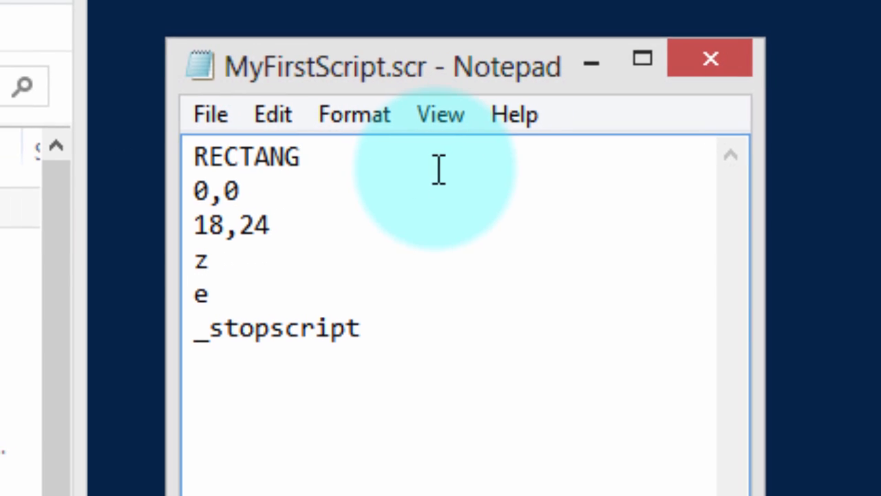
left_click(211, 113)
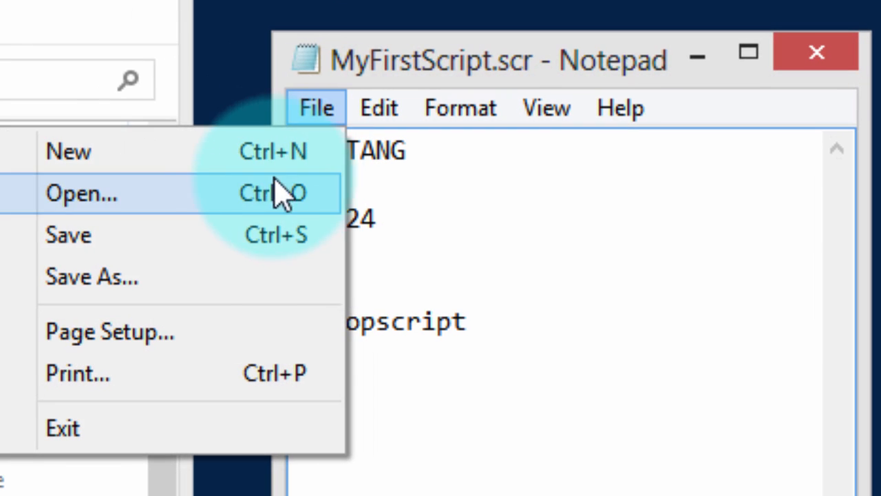
left_click(81, 193)
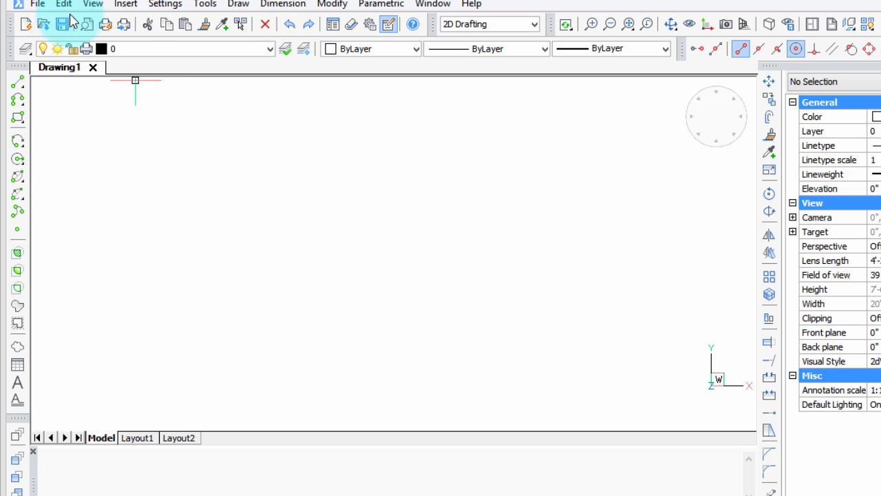
Run MyFirstScript.scr on the blank drawing via Tools > Run Script
left_click(203, 4)
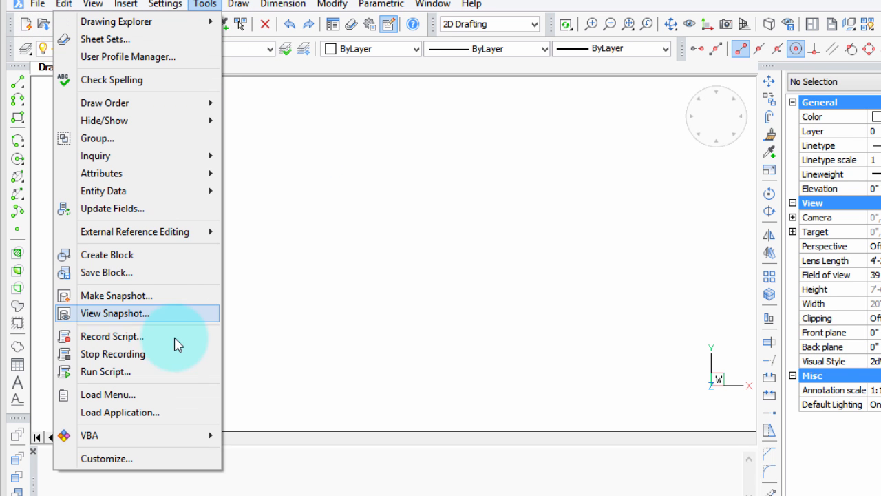
left_click(106, 371)
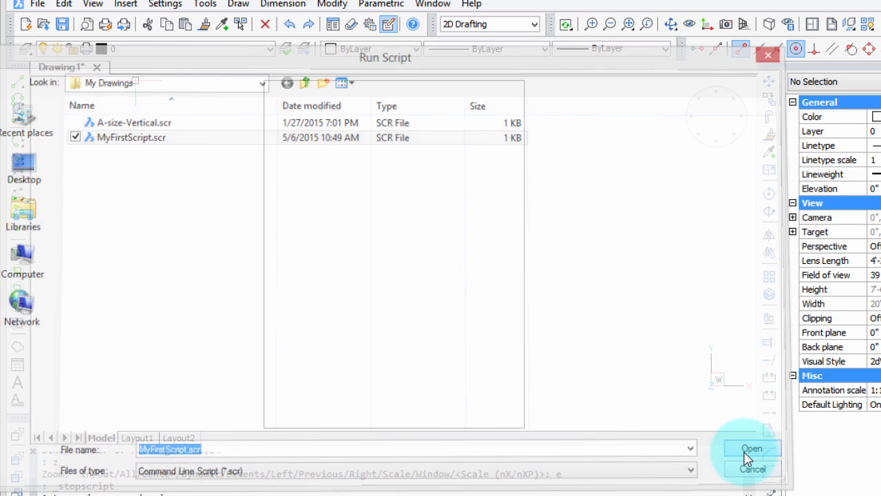
left_click(752, 449)
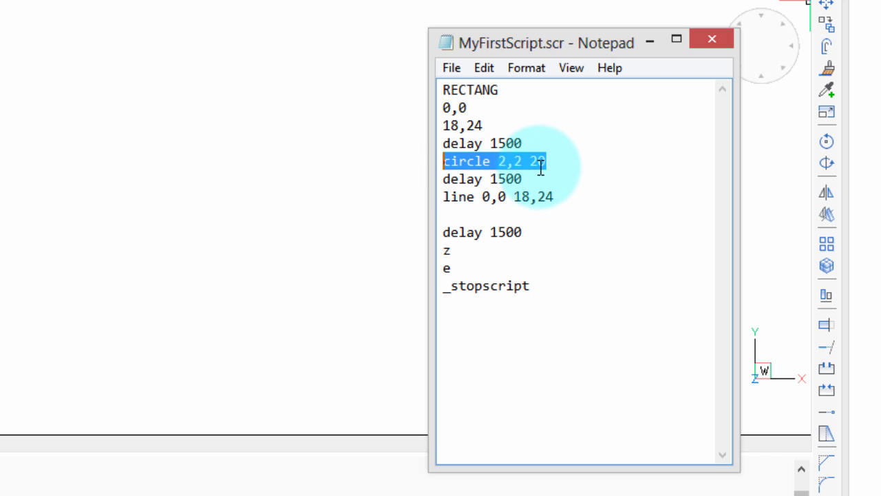
Add circle 2,2 20, line 0,0 18,24 and delay 1500 pauses to the script
type("0")
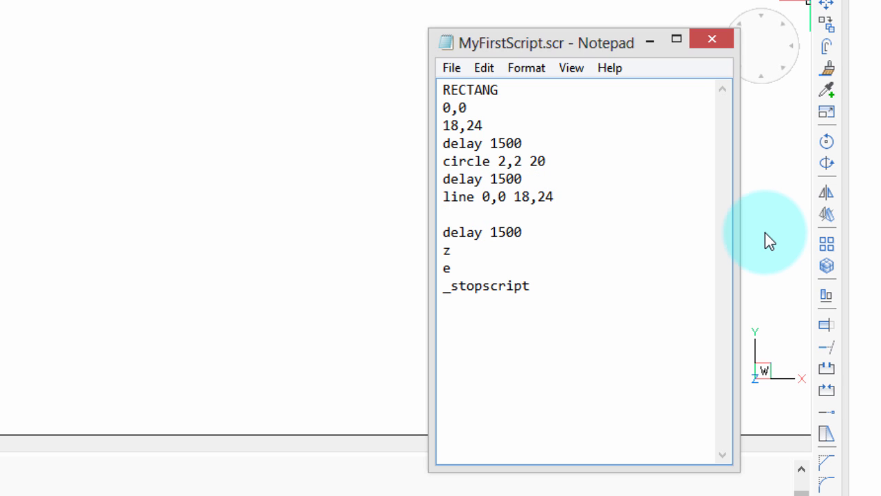
mouse_move(677, 152)
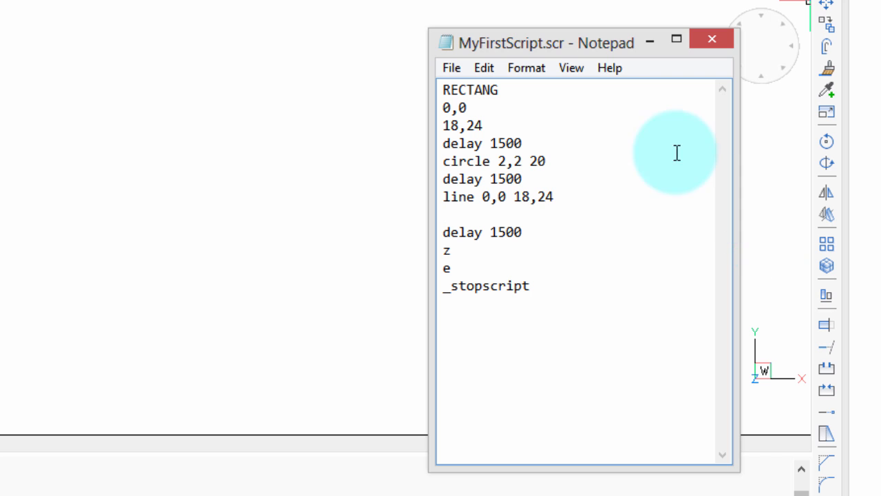
double_click(457, 197)
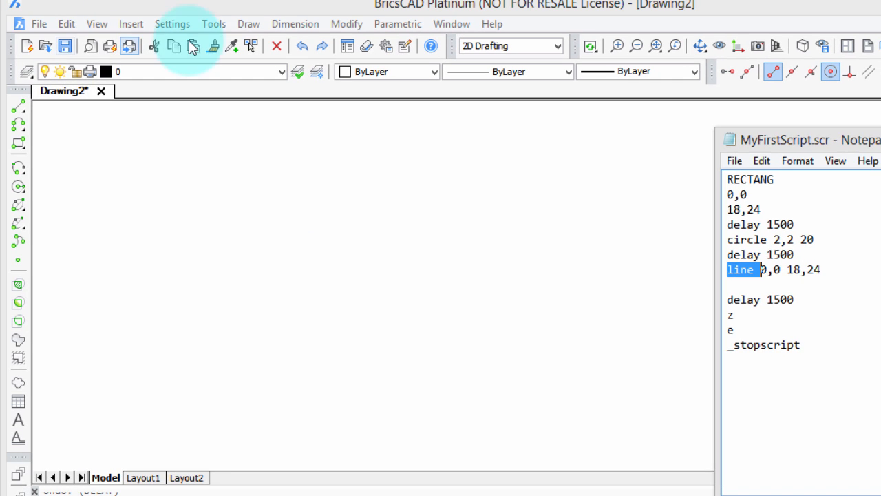
Run the updated MyFirstScript.scr in the new drawing via Tools > Run Script
left_click(214, 23)
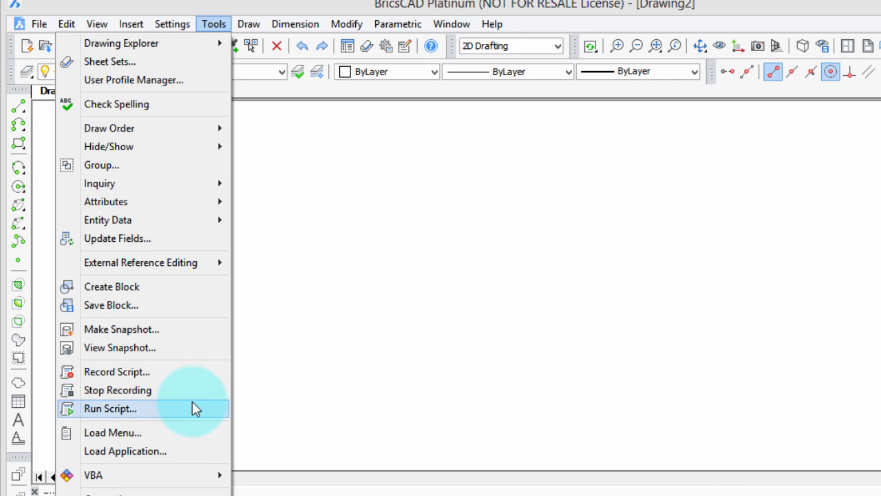
left_click(111, 407)
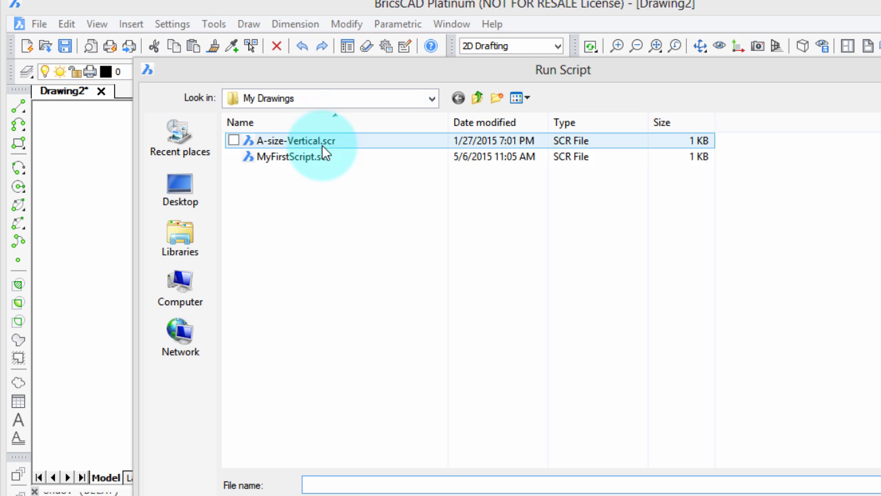
double_click(295, 141)
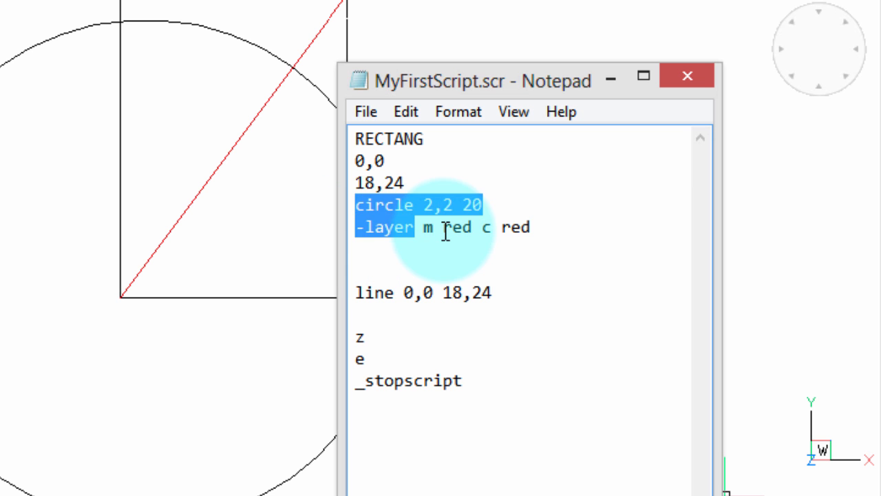
Remove the delay lines and add -layer m red c red before the line command
left_click(447, 227)
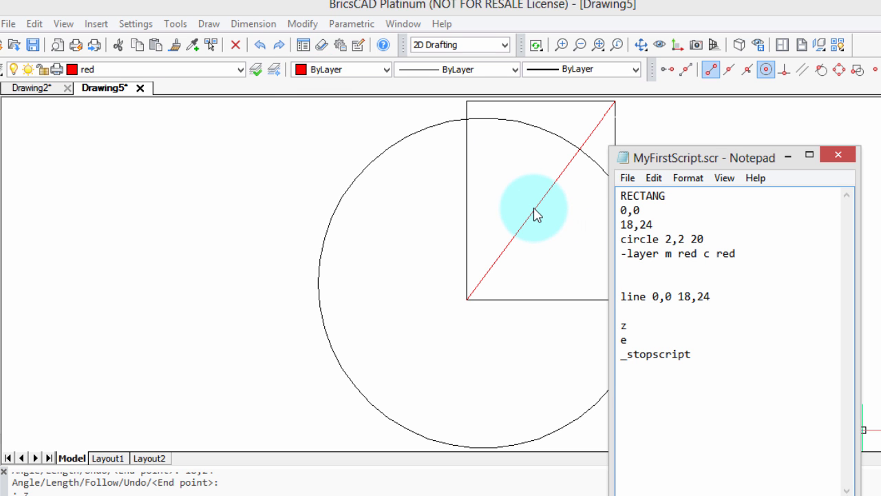
mouse_move(636, 375)
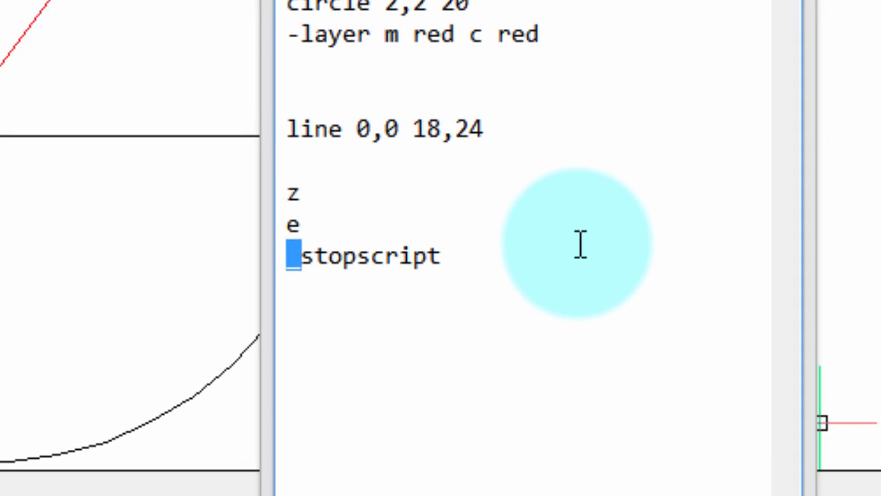
scroll("up", 3)
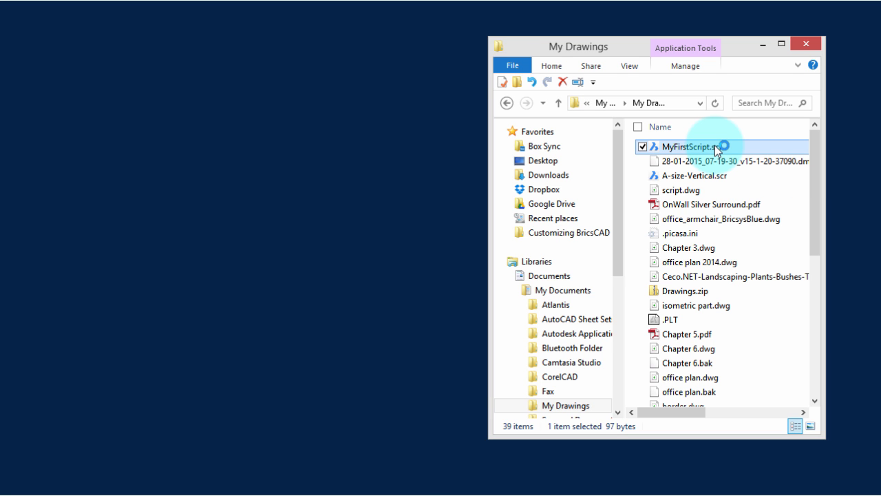
Launch MyFirstScript.scr from My Drawings so BricsCAD draws the rectangle, circle and red line
double_click(688, 146)
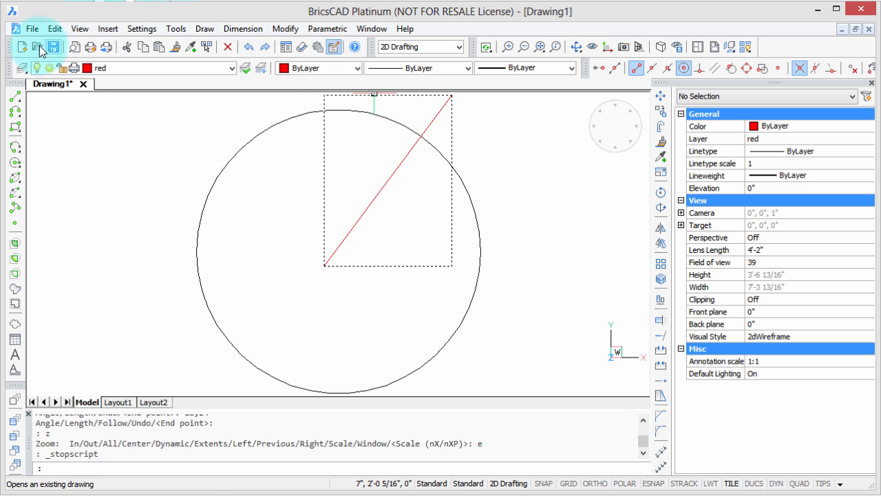
Start a second new drawing, Drawing2, and let the script draw the shapes again
left_click(22, 47)
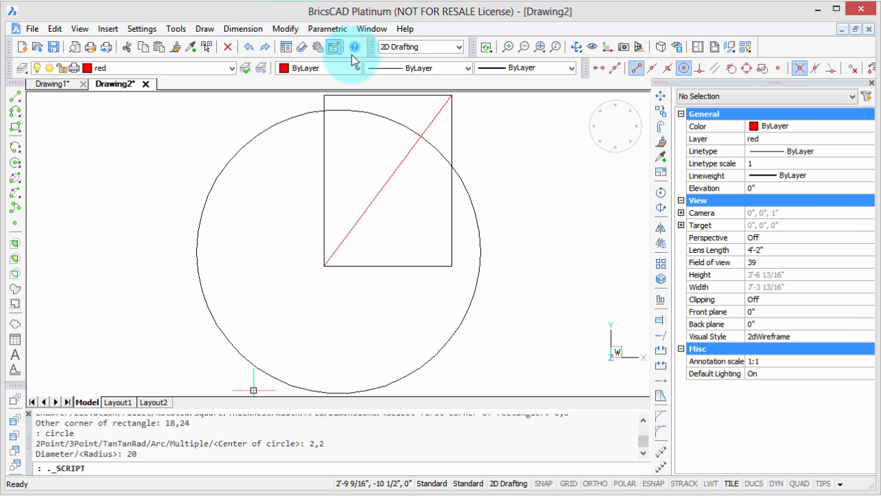
left_click(351, 47)
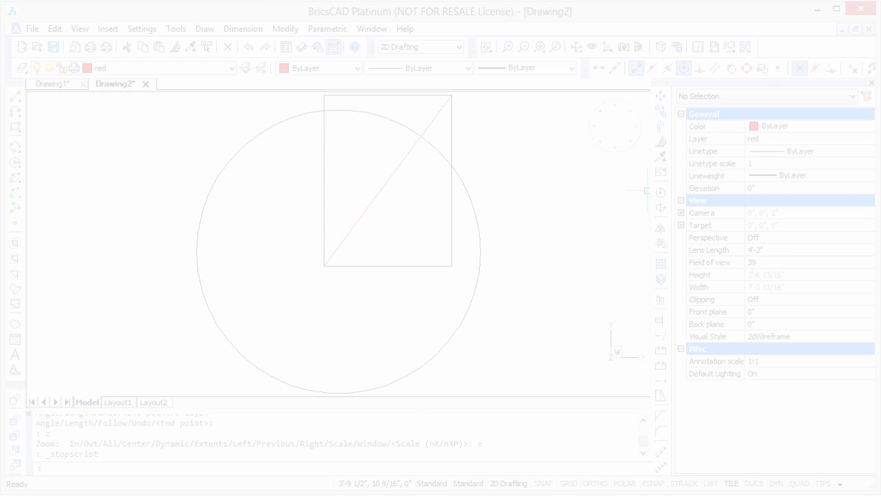